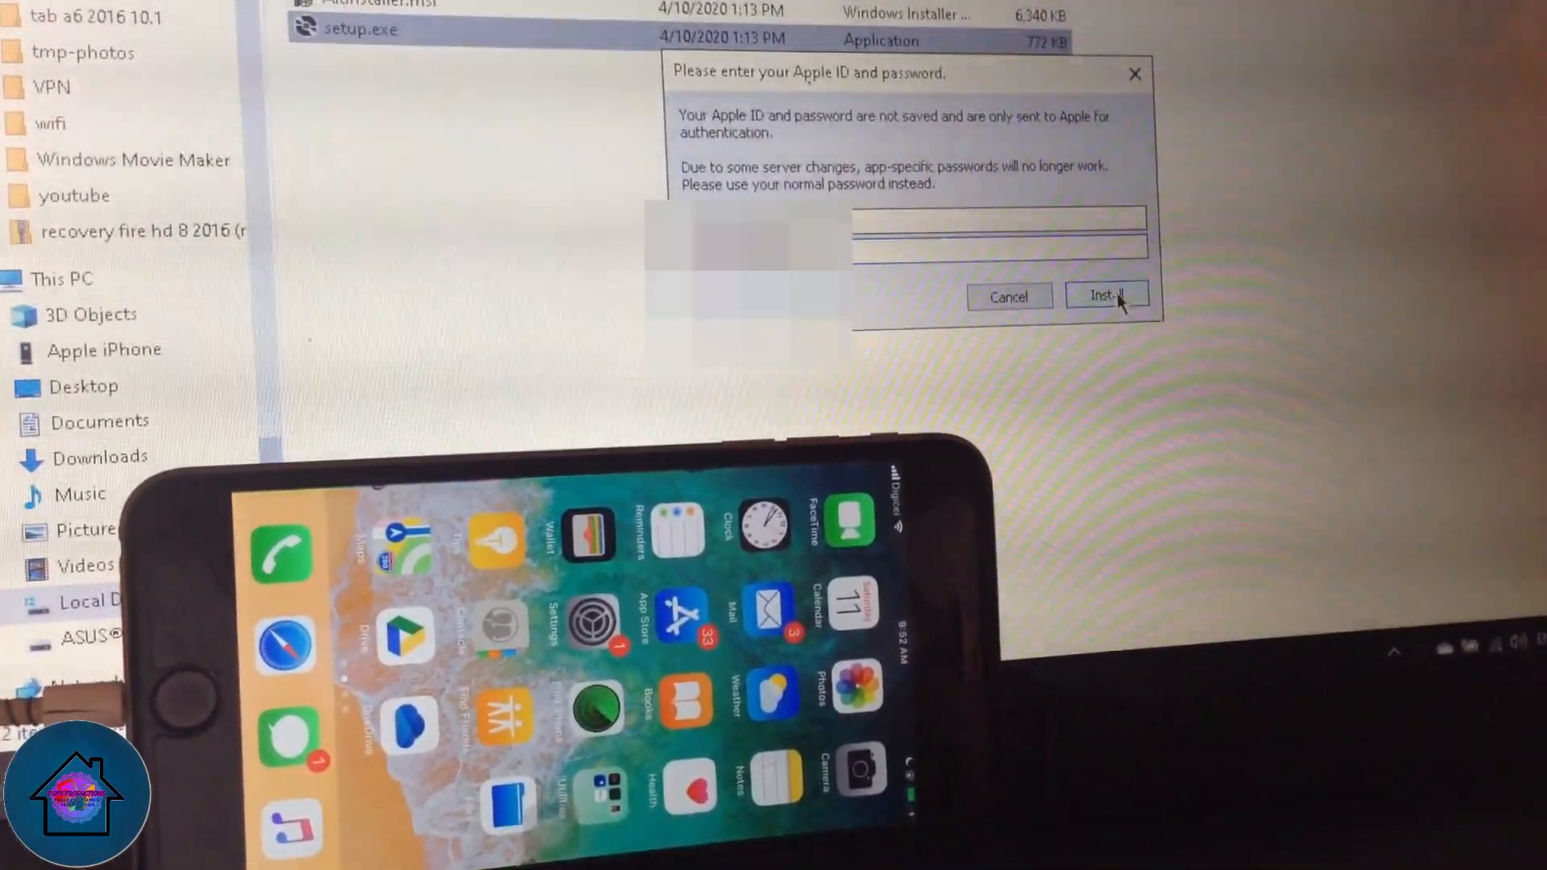
Submit the Apple ID in AltServer and accept moving AltStore from the other device to this iPhone.
left_click(1107, 294)
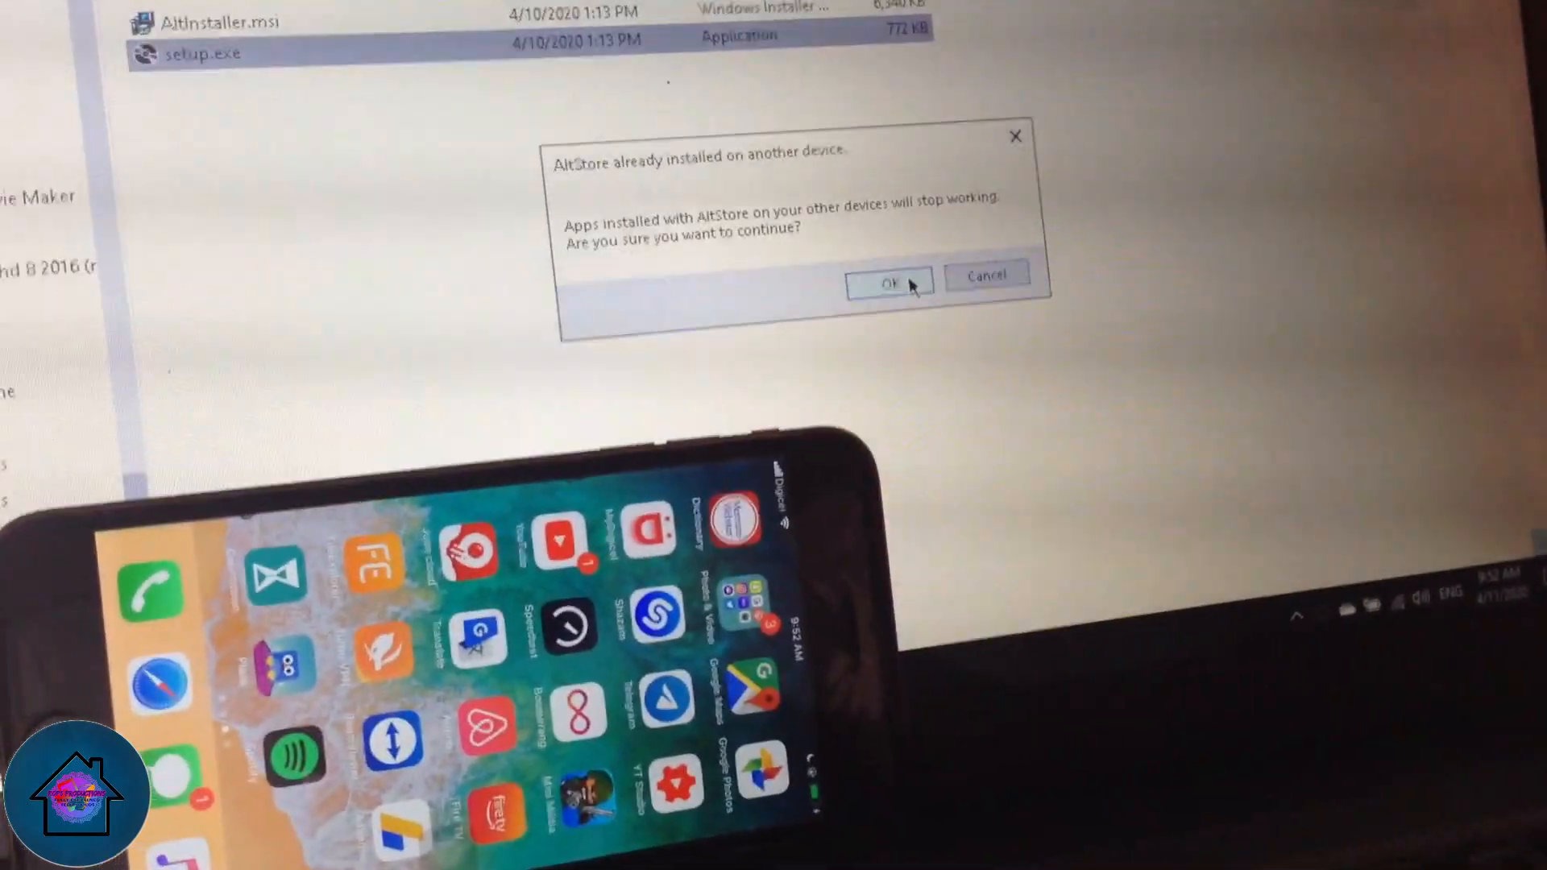
left_click(888, 283)
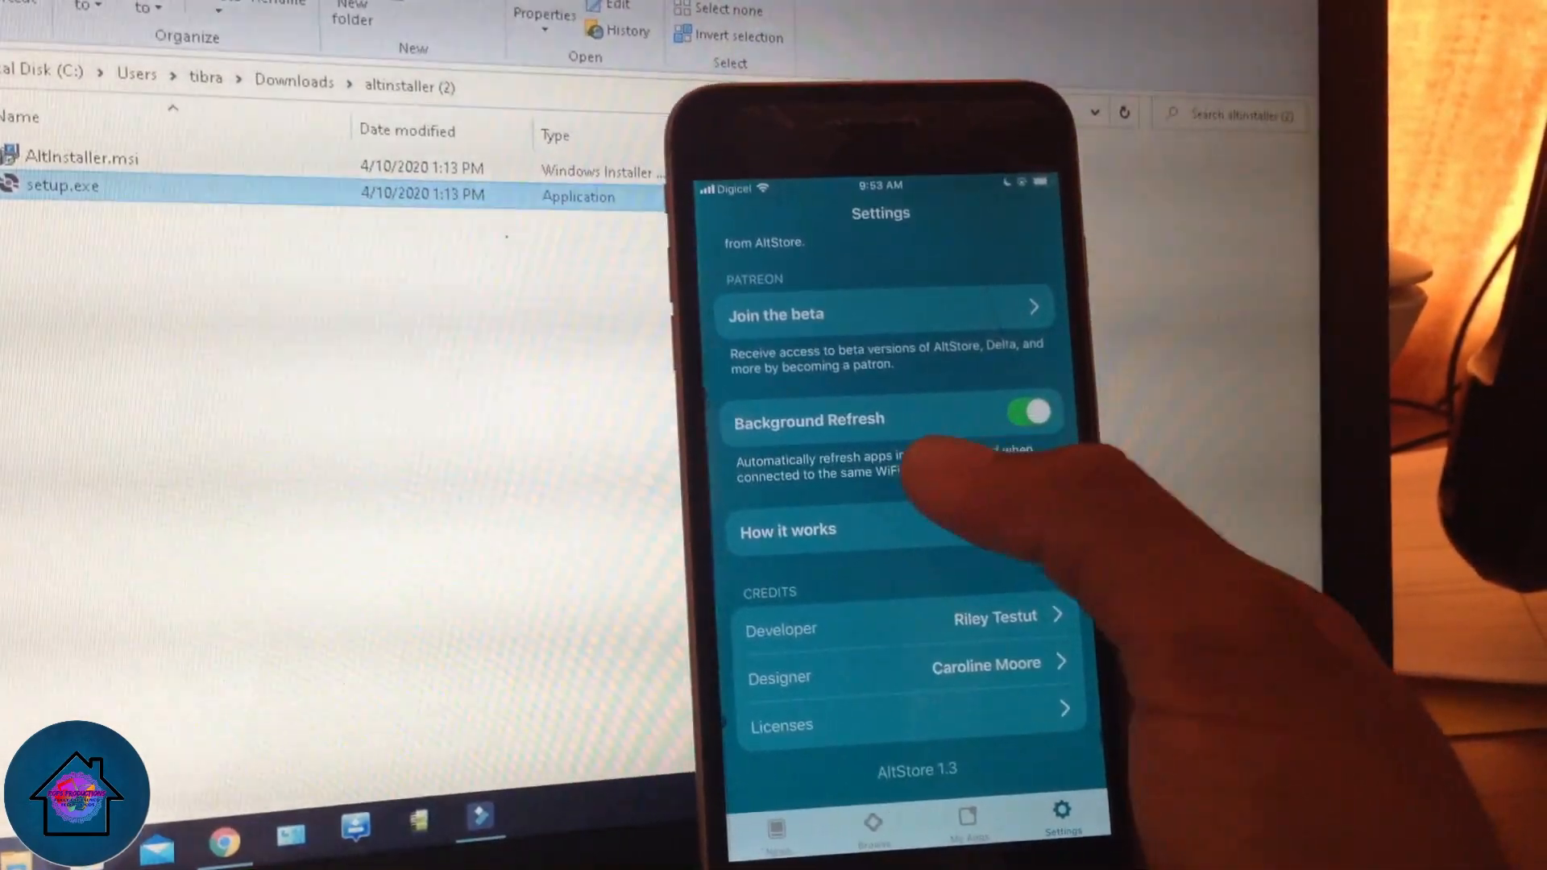
Show AltStore's Settings page with Background Refresh switched on.
left_click(909, 734)
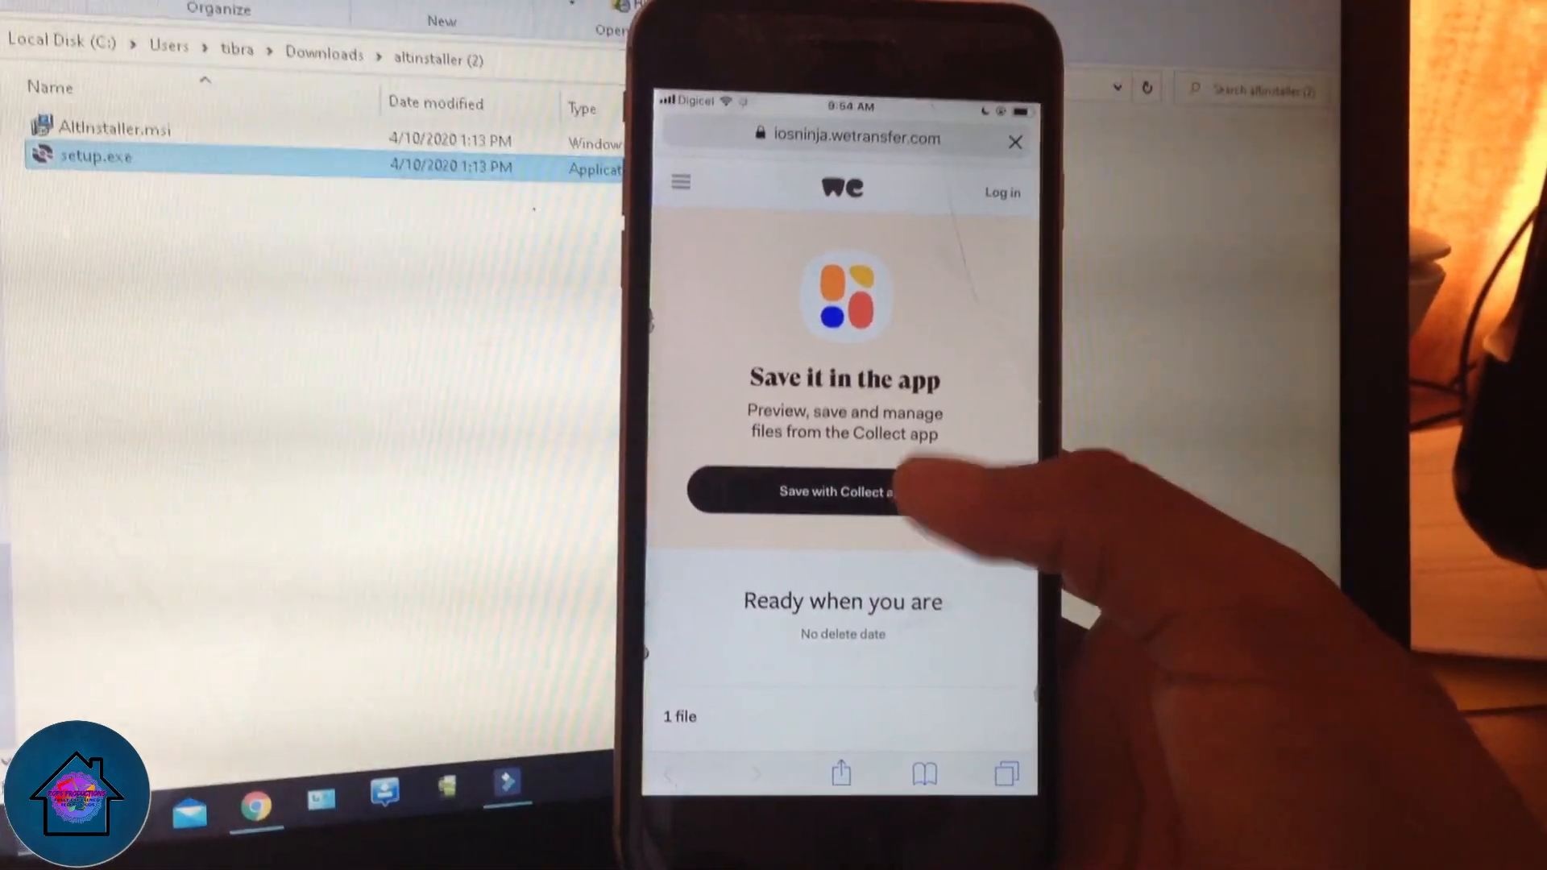
Scroll the iosninja WeTransfer page showing the one shared file ready to download.
scroll("down", 3)
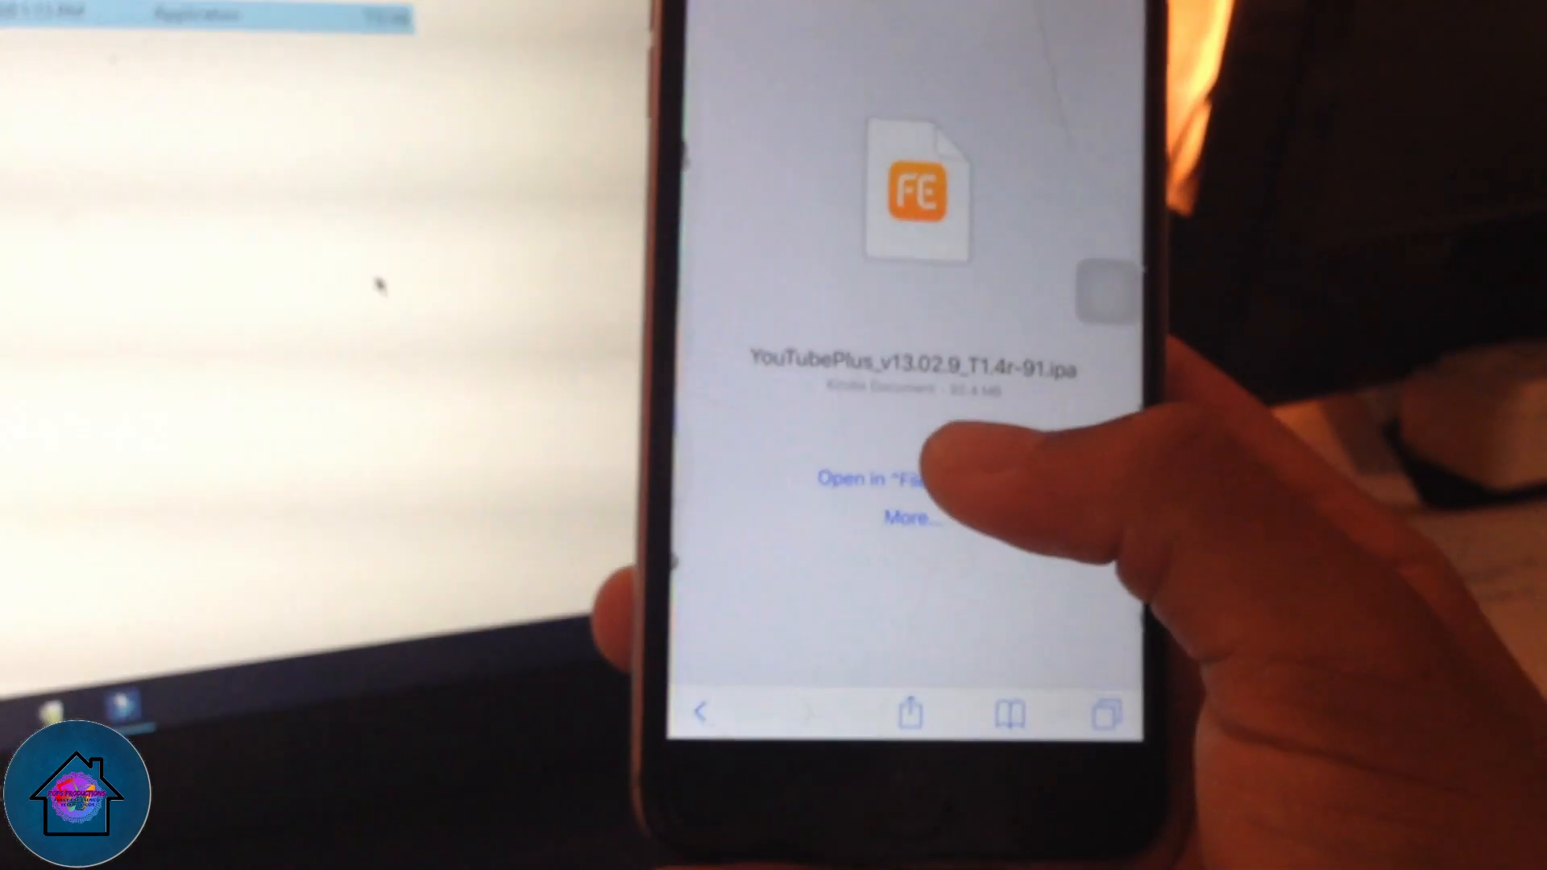
Send the downloaded YouTubePlus_v13.02.9_T1.4r-91.ipa from Safari to AltStore for sideloading.
left_click(872, 479)
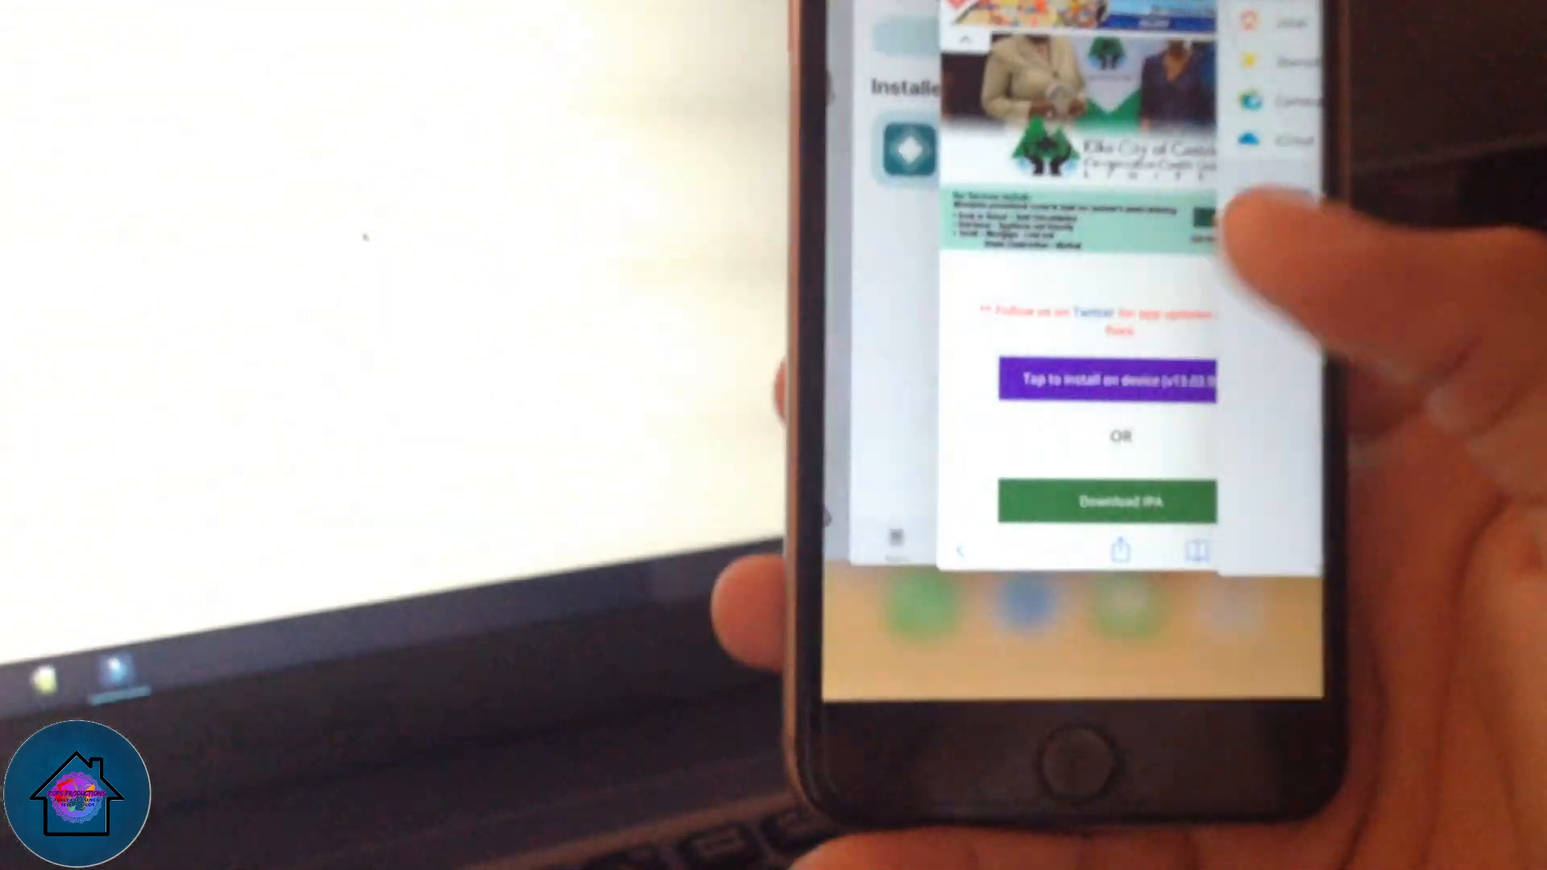
left_click(1106, 499)
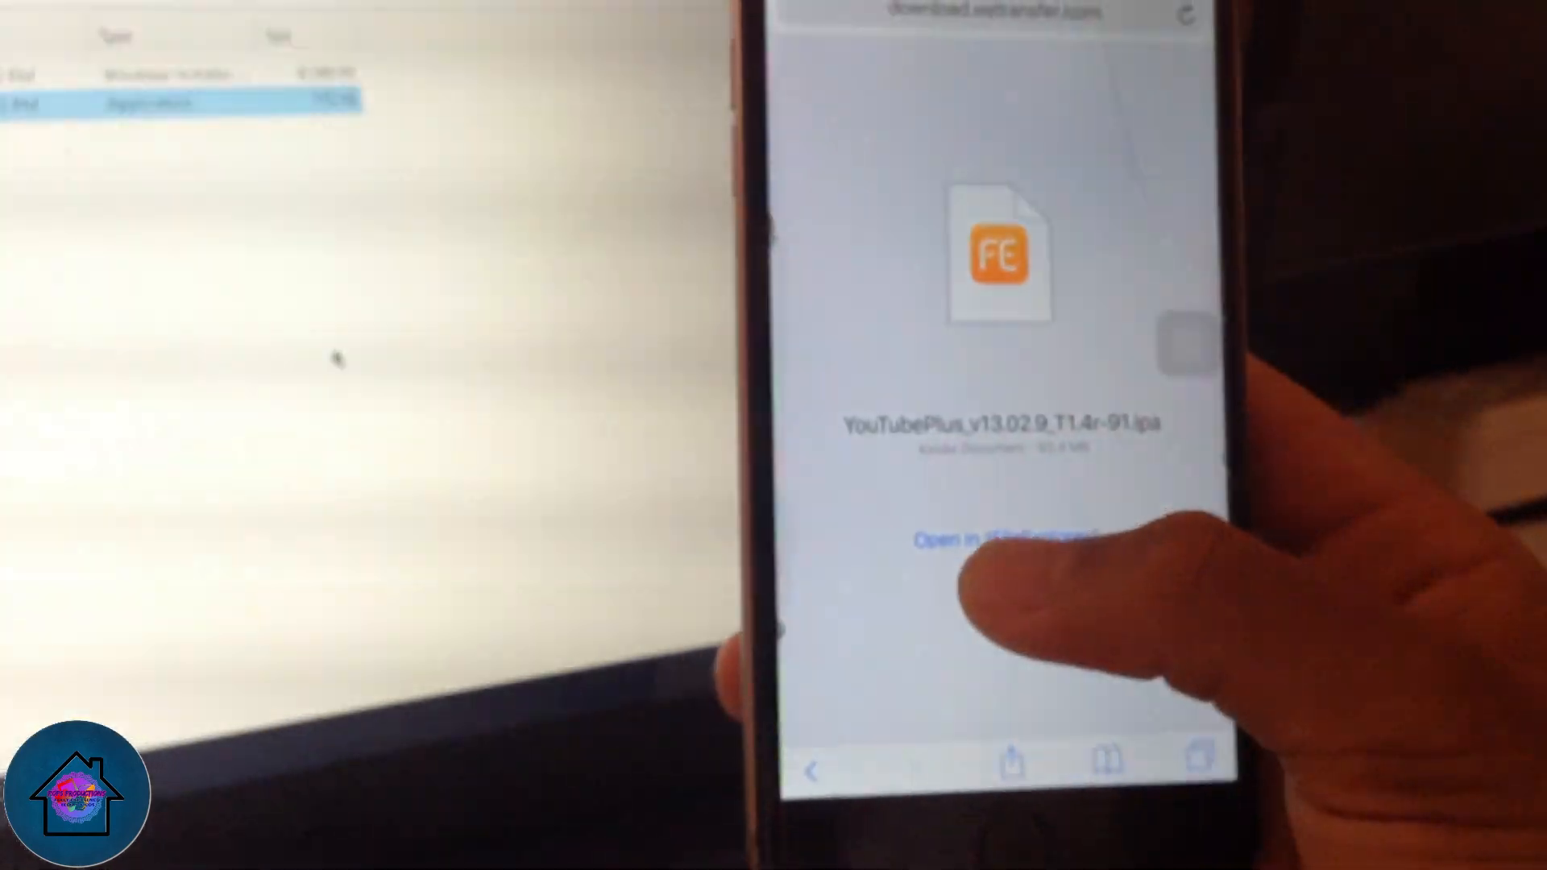
left_click(1006, 539)
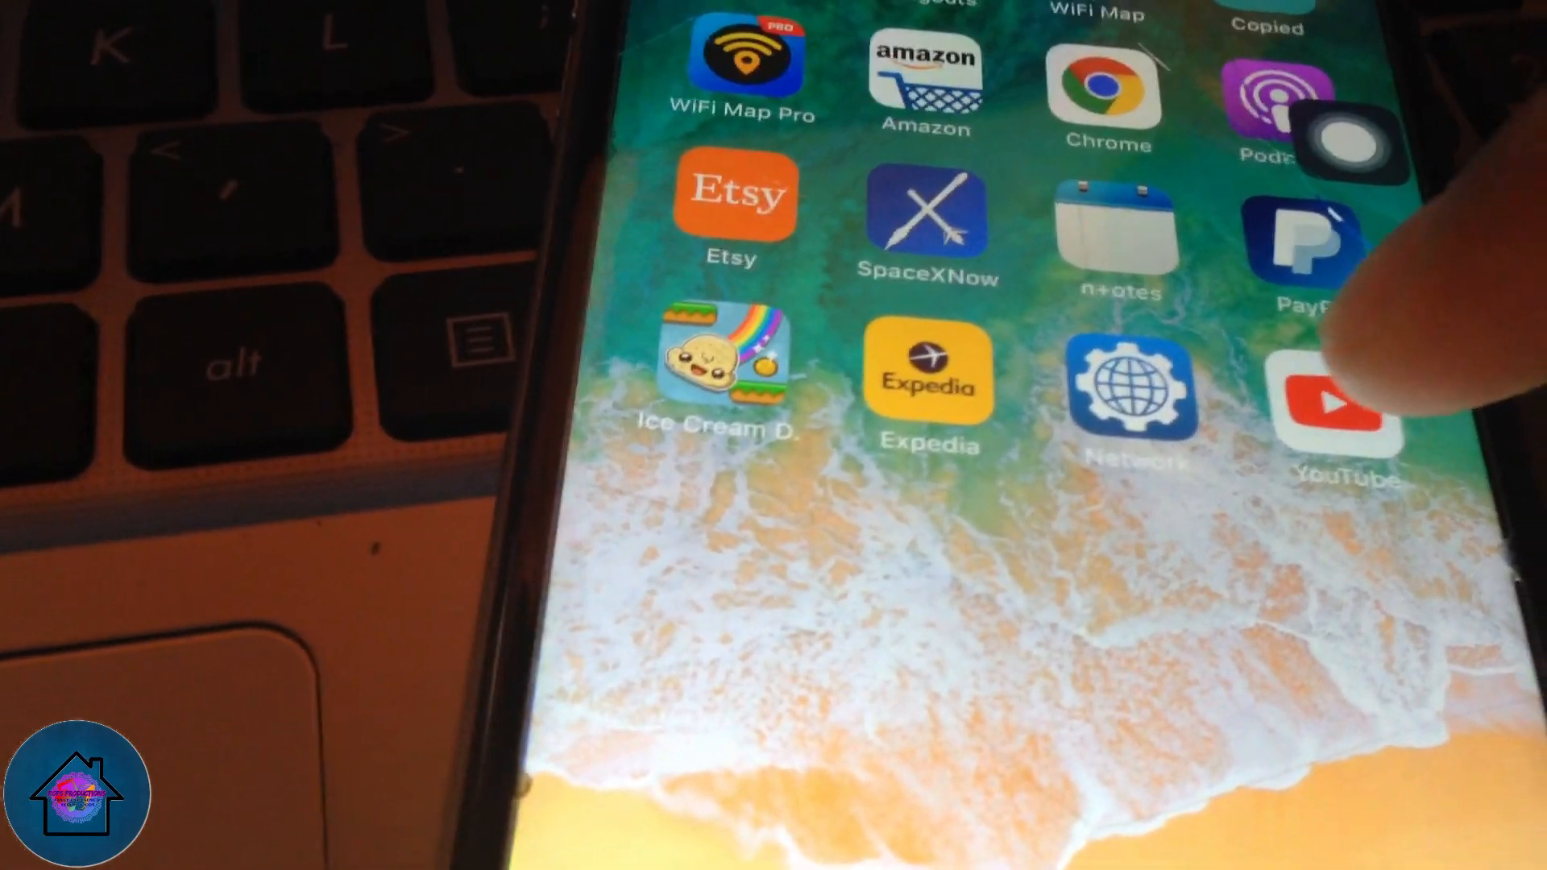
Launch the sideloaded YouTube++ app and start a video from the Home feed.
left_click(1321, 414)
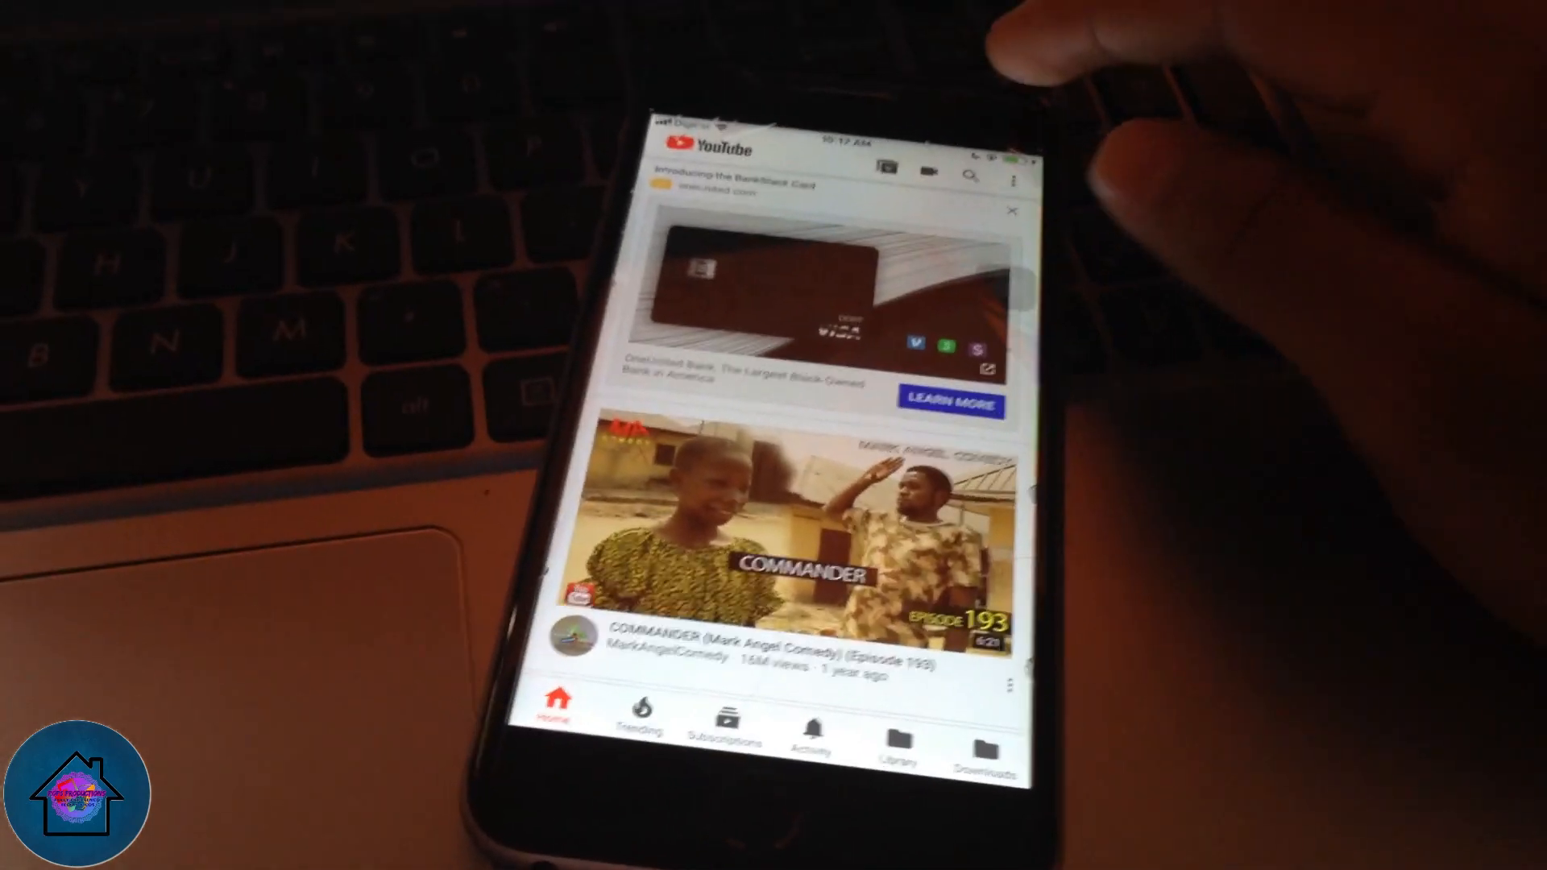
left_click(972, 177)
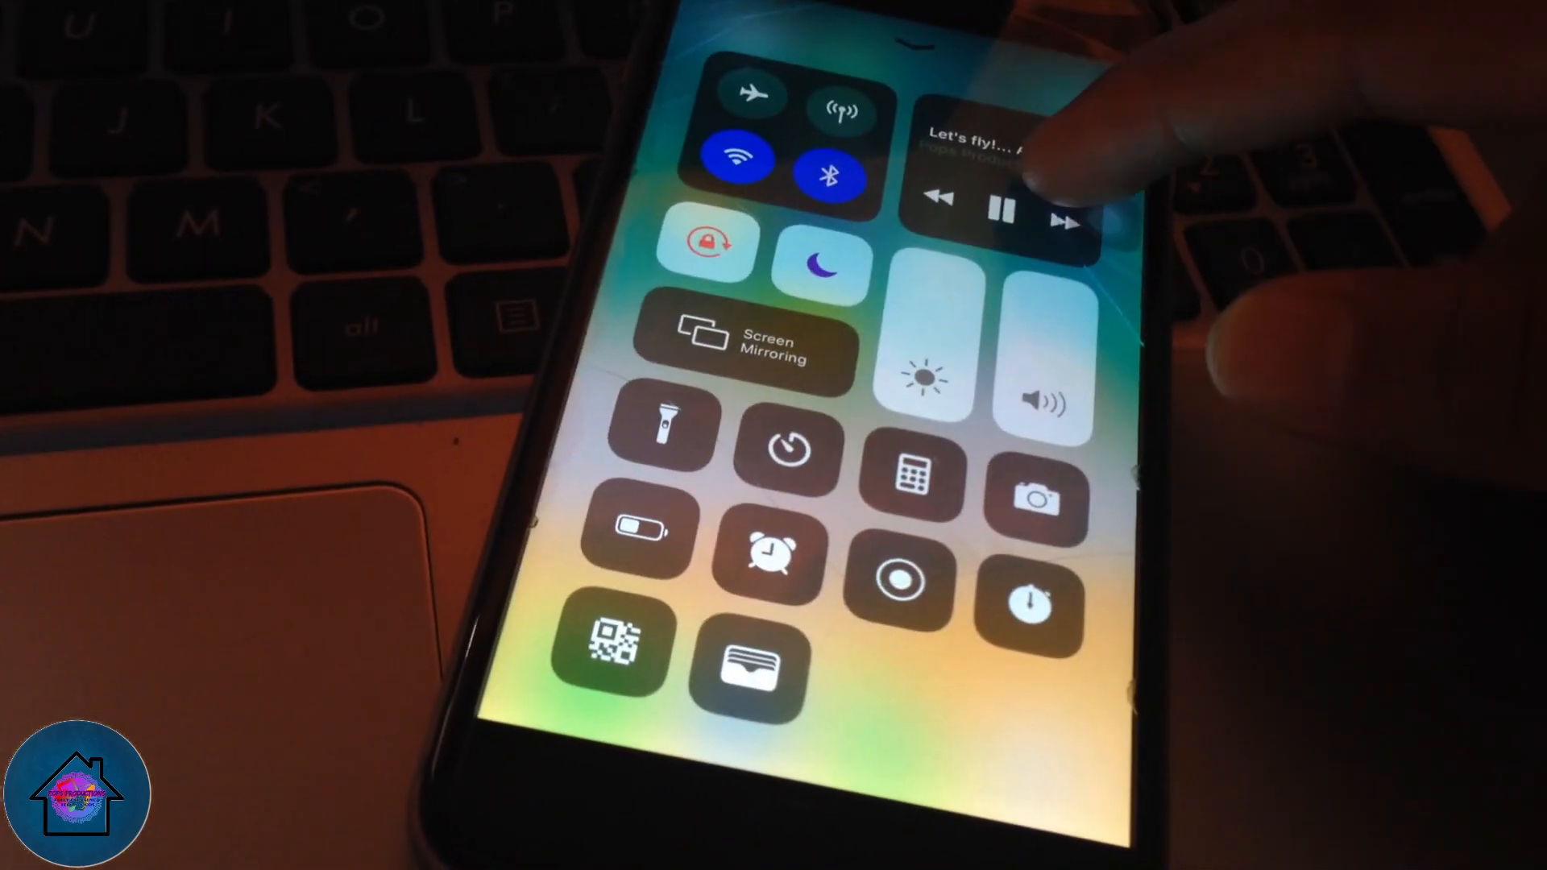
Expand Control Center's now-playing card for the YouTube++ video still playing in the background.
left_click(999, 139)
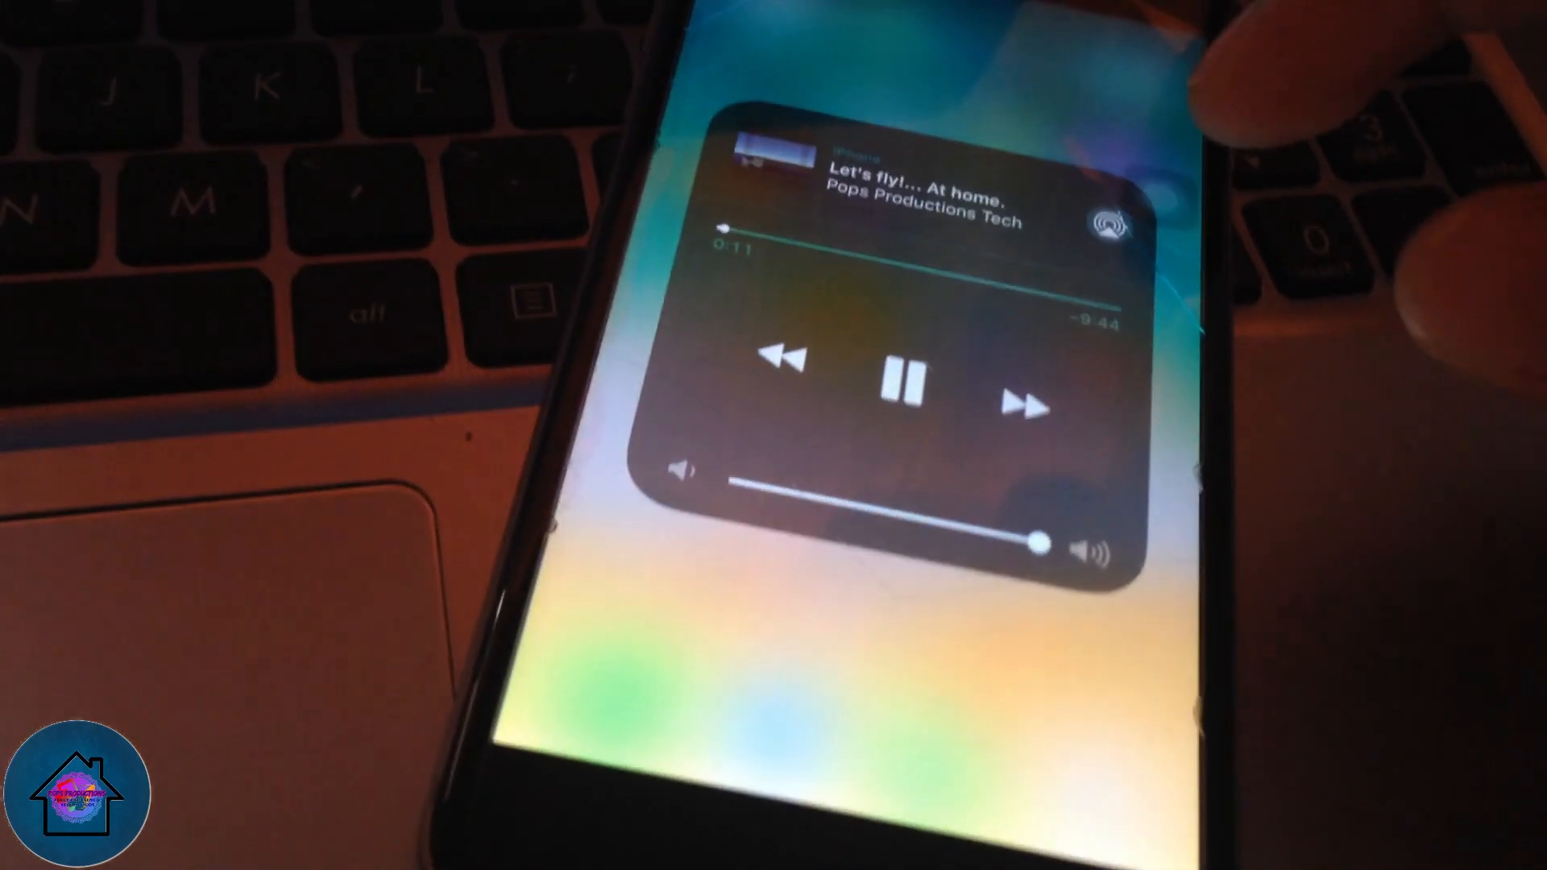